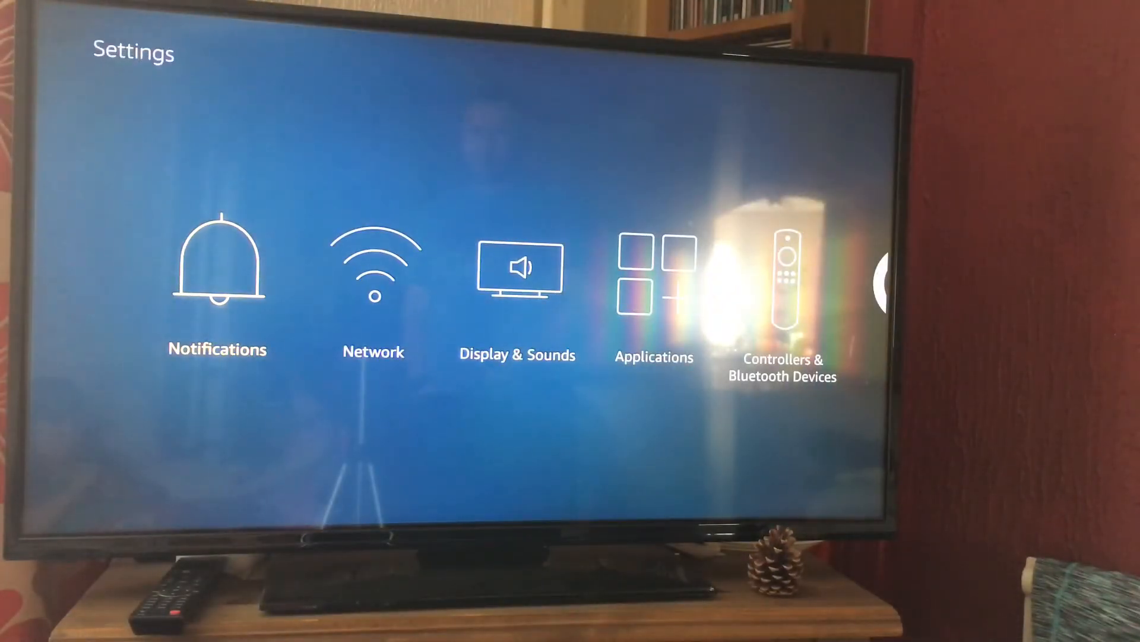
Move to Applications in Settings and enter the Amazon Video PIN to unlock it
{"action": "scroll", "scroll_direction": "right", "scroll_amount": 3}
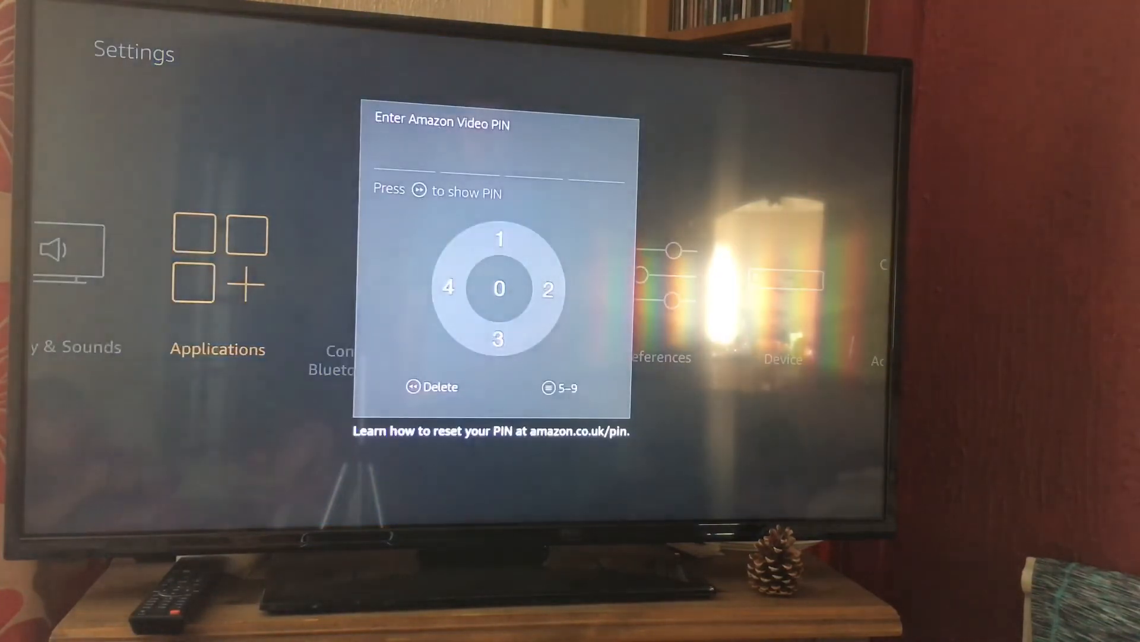
{"action": "left_click", "coordinate": [499, 288]}
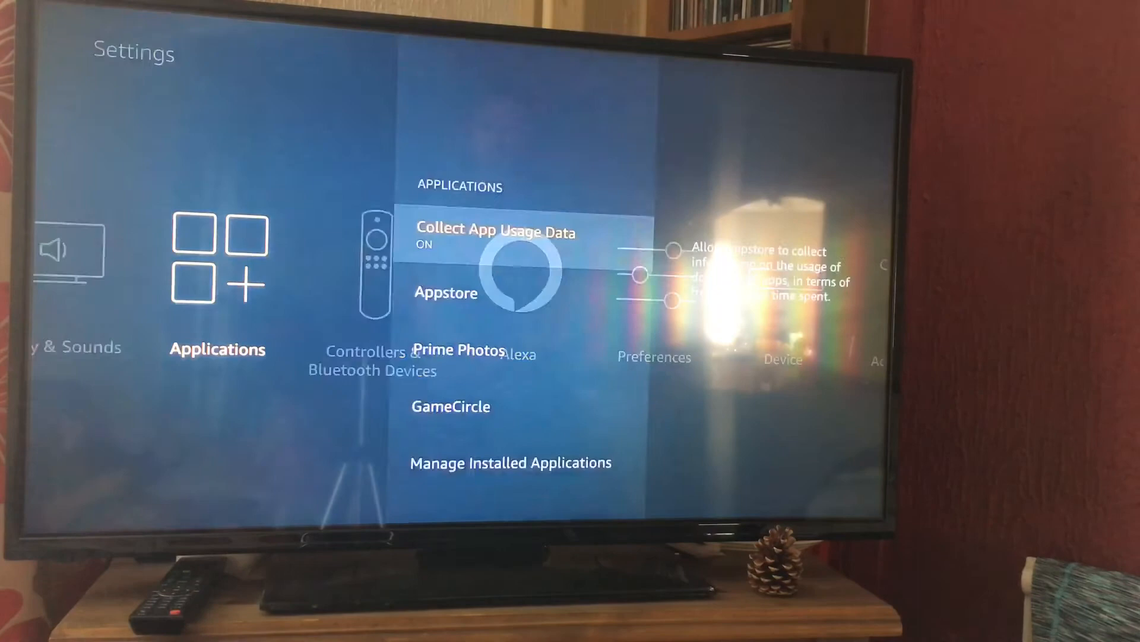
Go down to Manage Installed Applications and open the installed apps list
{"action": "key", "text": "Down"}
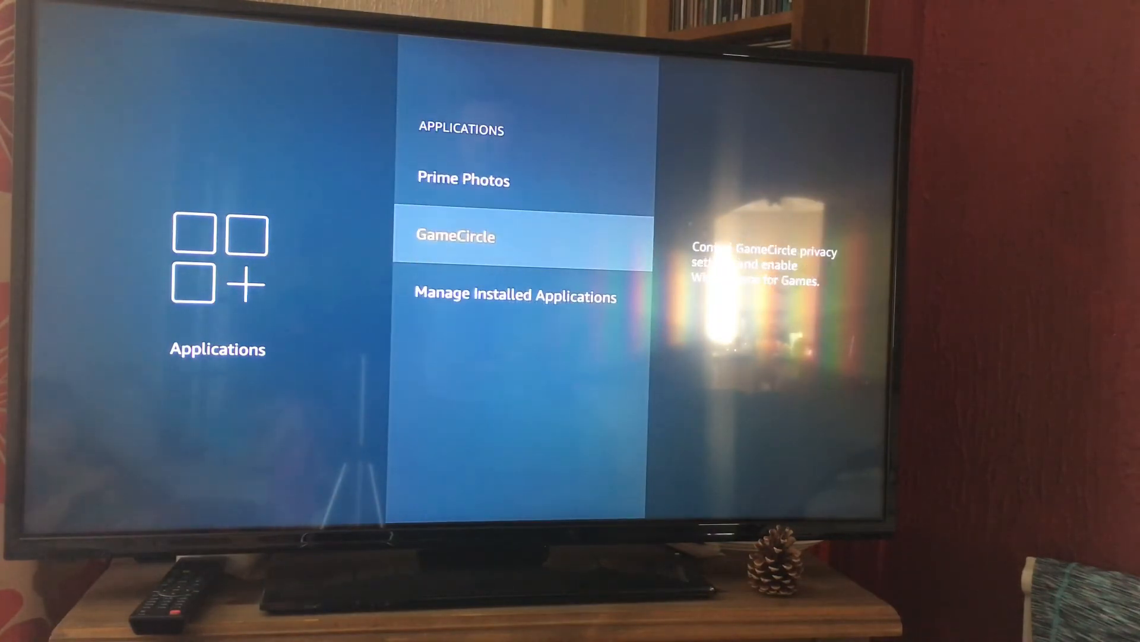
{"action": "key", "text": "Down"}
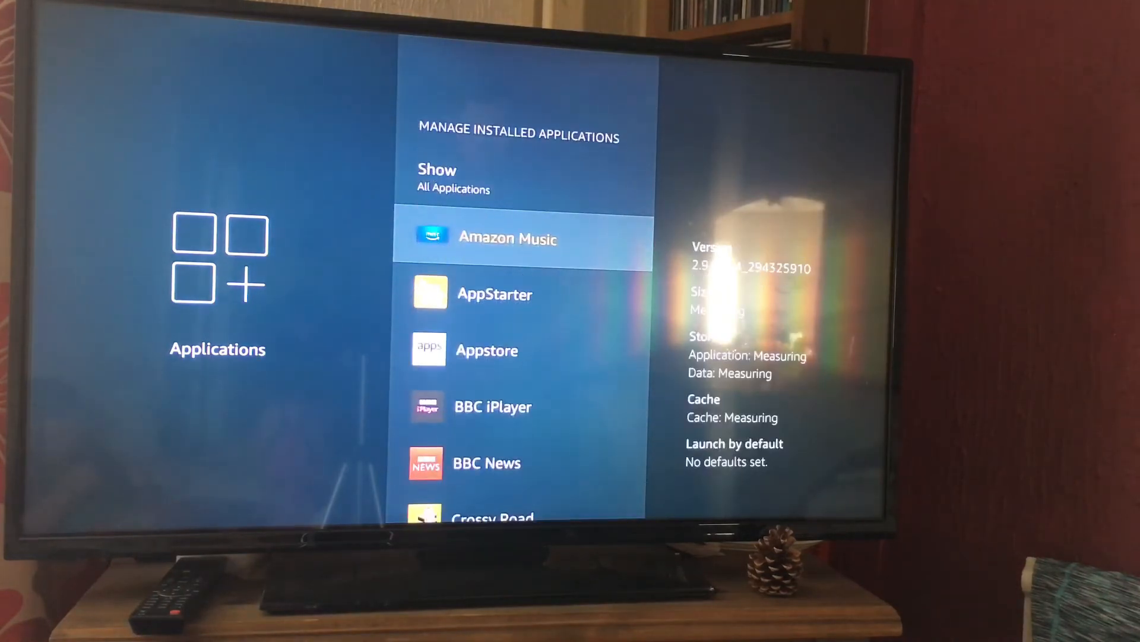
Open ES File Explorer, clear its cache from 216 KB to 12 KB, and highlight Clear data
{"action": "scroll", "scroll_direction": "down", "scroll_amount": 3}
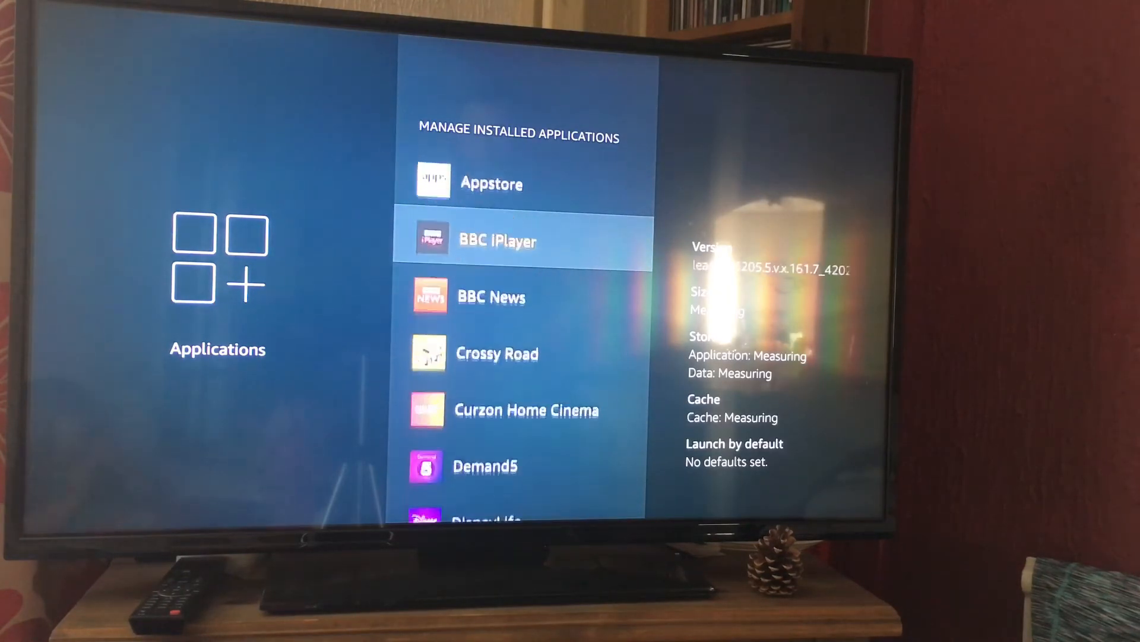
{"action": "scroll", "scroll_direction": "down", "scroll_amount": 3}
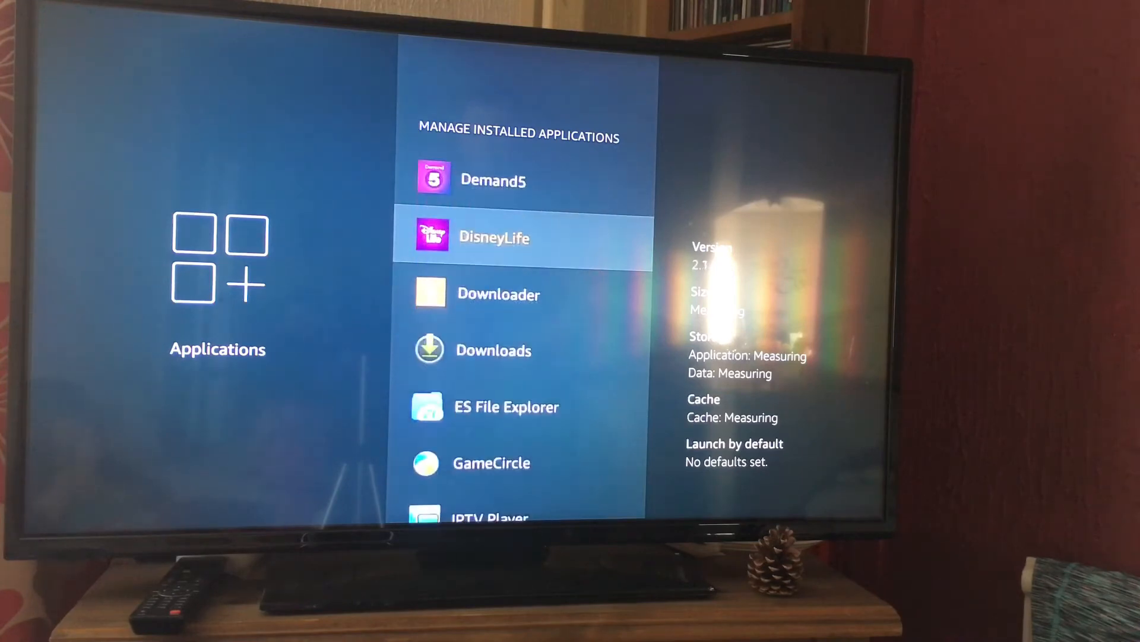
{"action": "scroll", "scroll_direction": "down", "scroll_amount": 3}
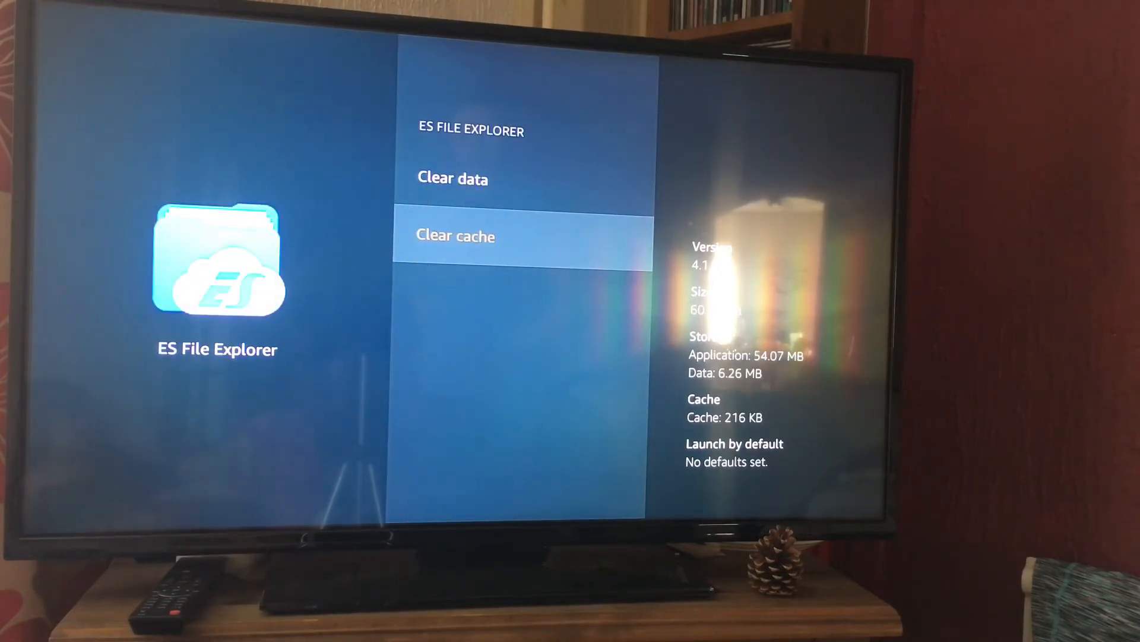
{"action": "left_click", "coordinate": [456, 235]}
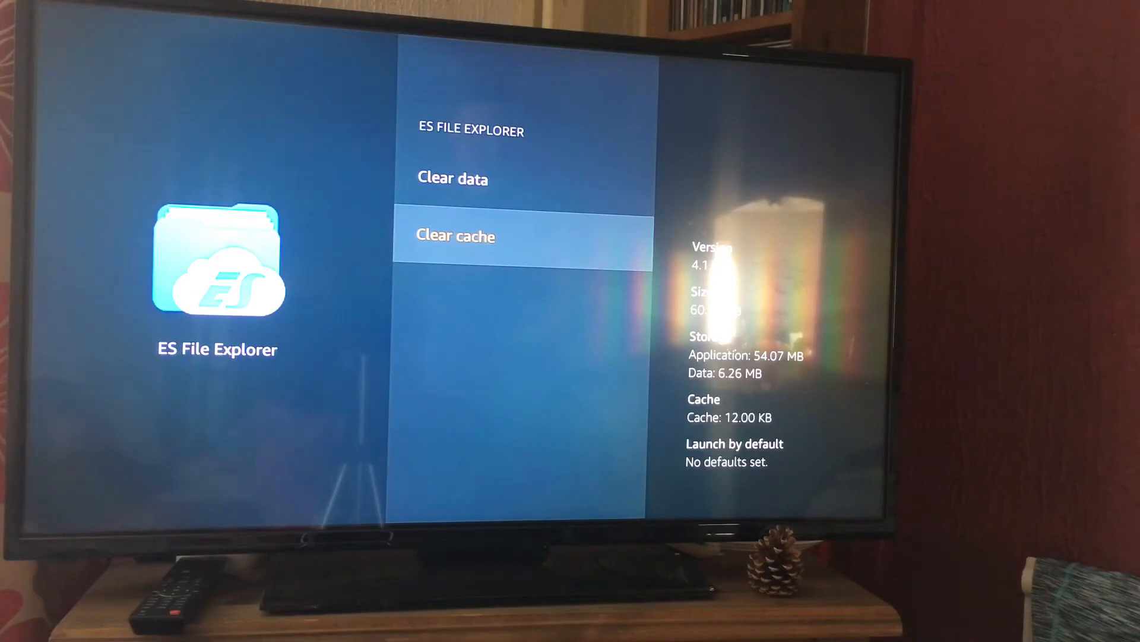
{"action": "key", "text": "up"}
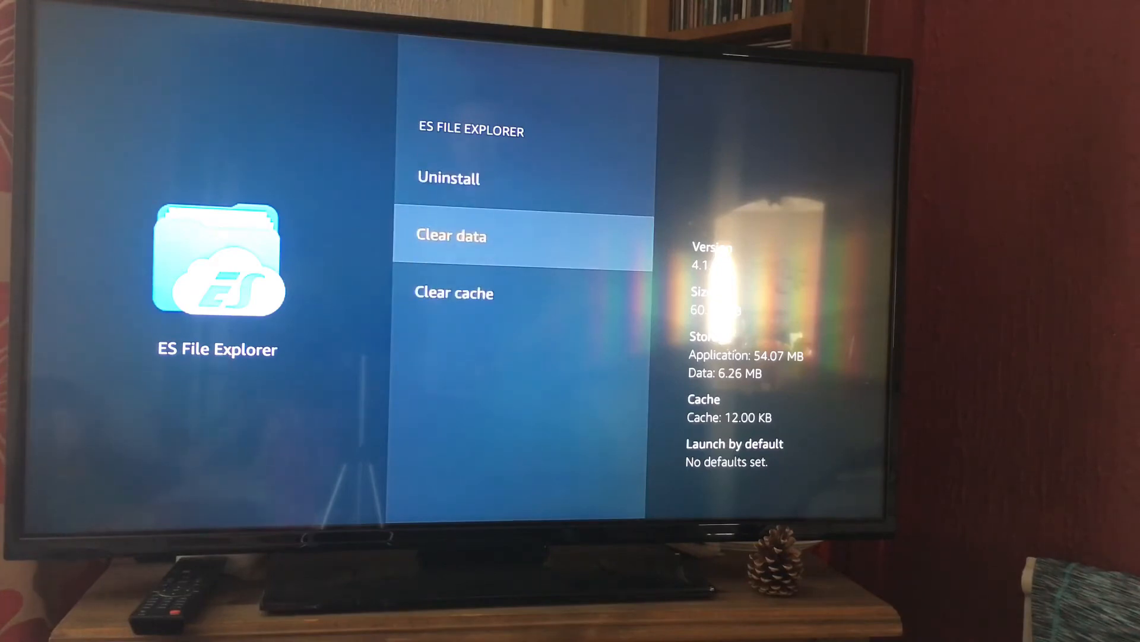
Clear ES File Explorer's data to 0.00 B and go back to the installed apps list
{"action": "left_click", "coordinate": [451, 235]}
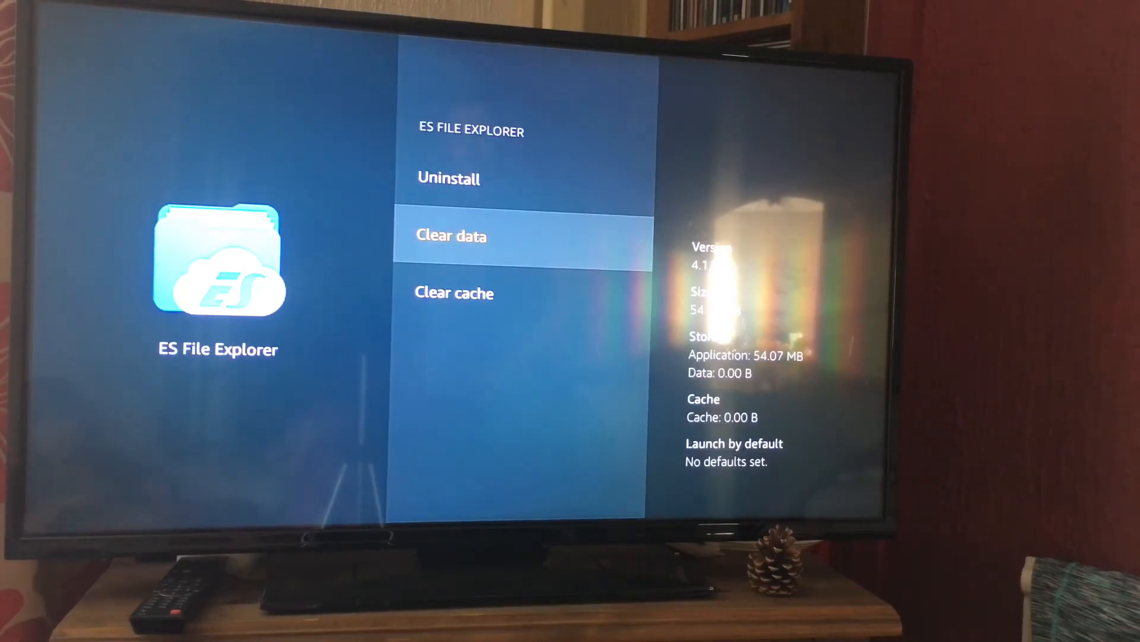
{"action": "key", "text": "Back"}
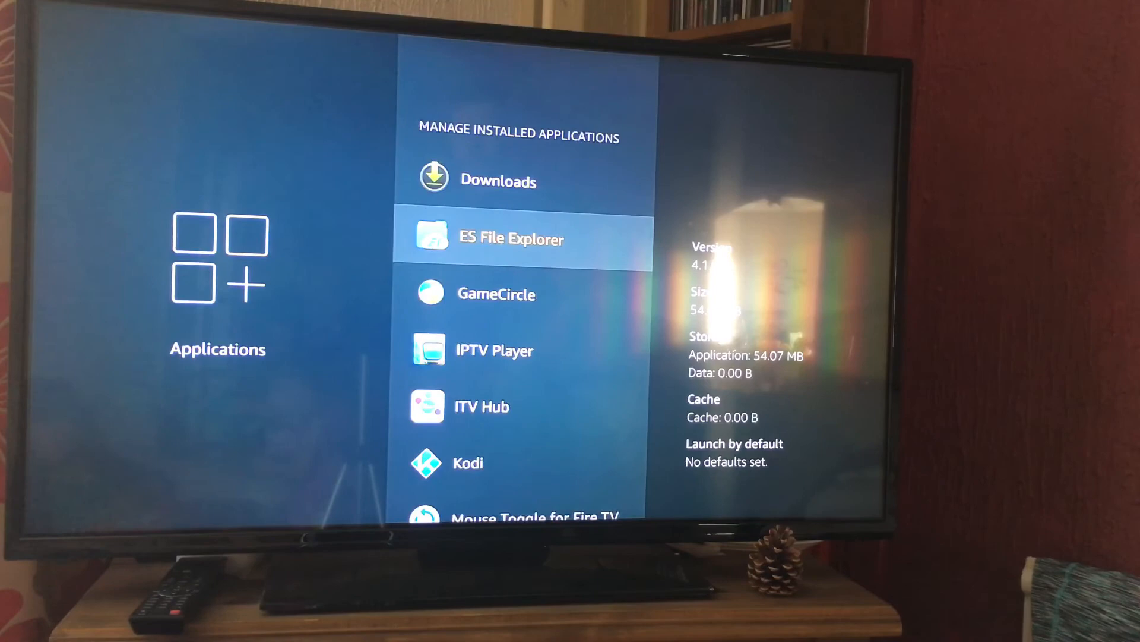